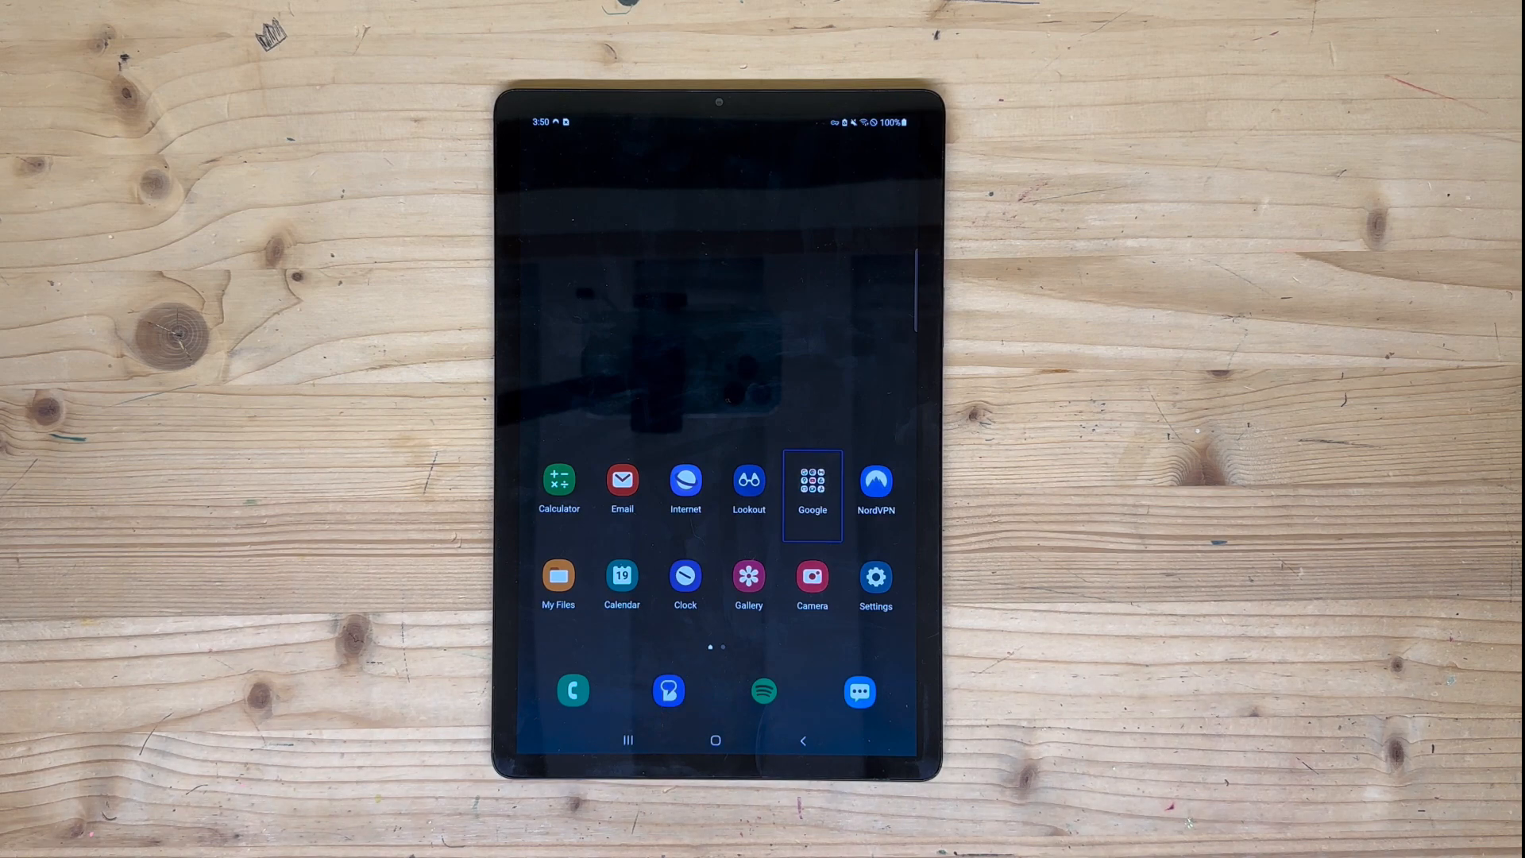
- Reach the TalkBack settings page under Accessibility in device Settings
click(875, 578)
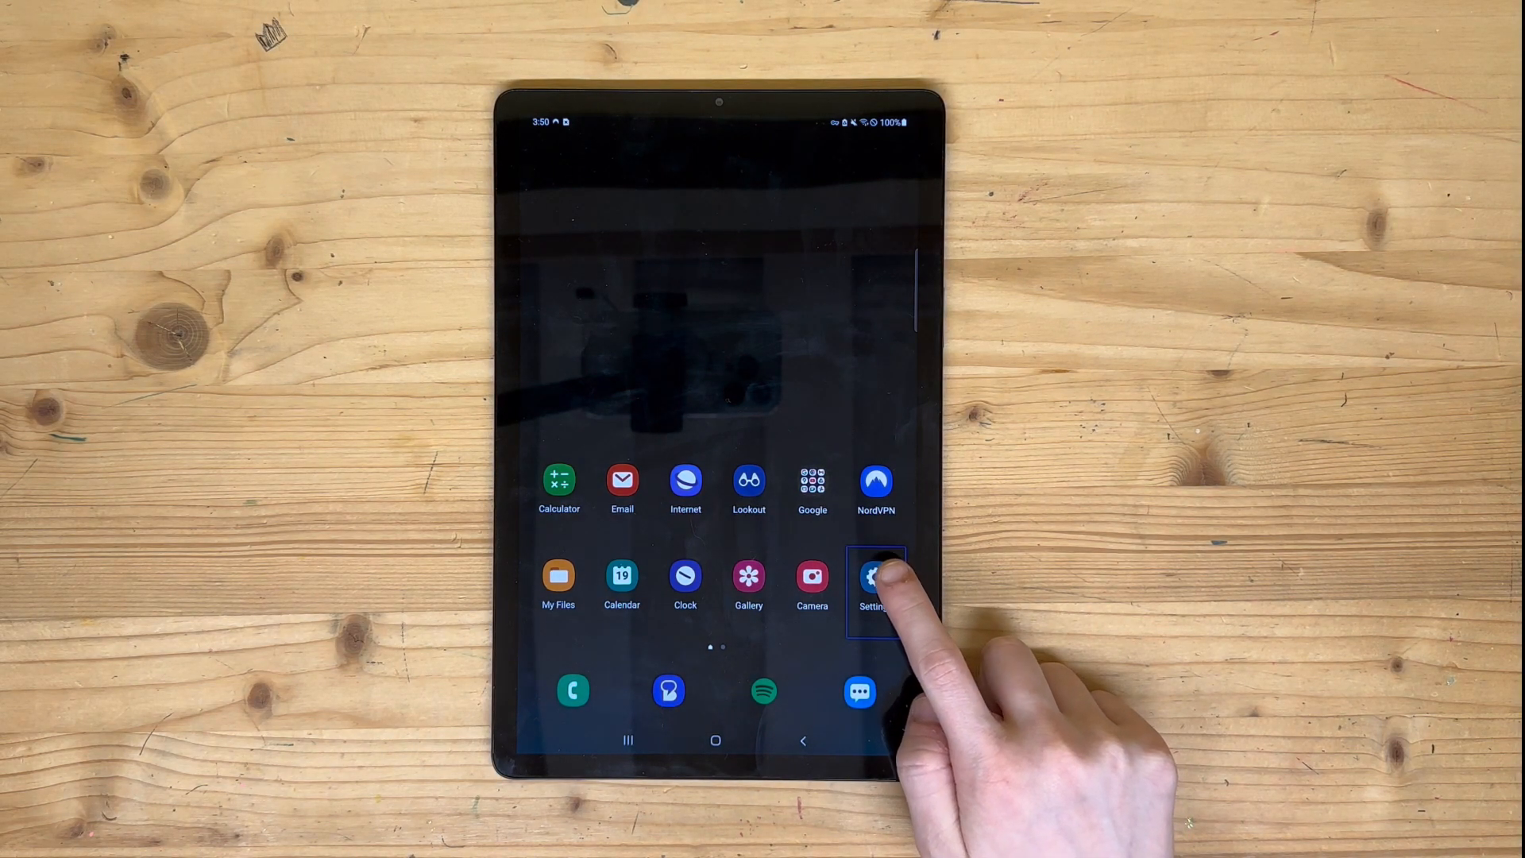
click(874, 575)
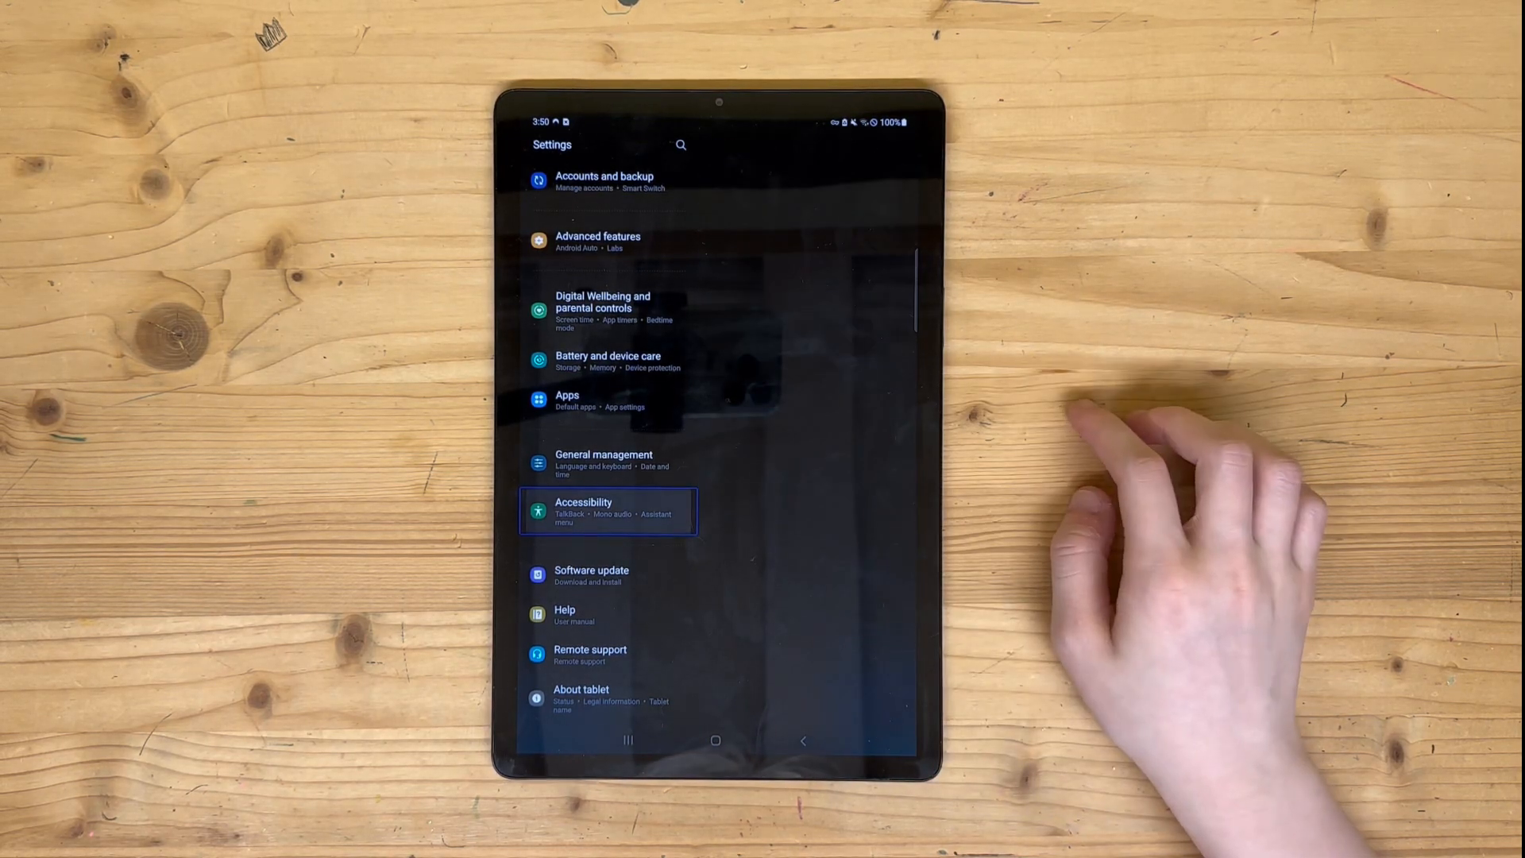
click(609, 512)
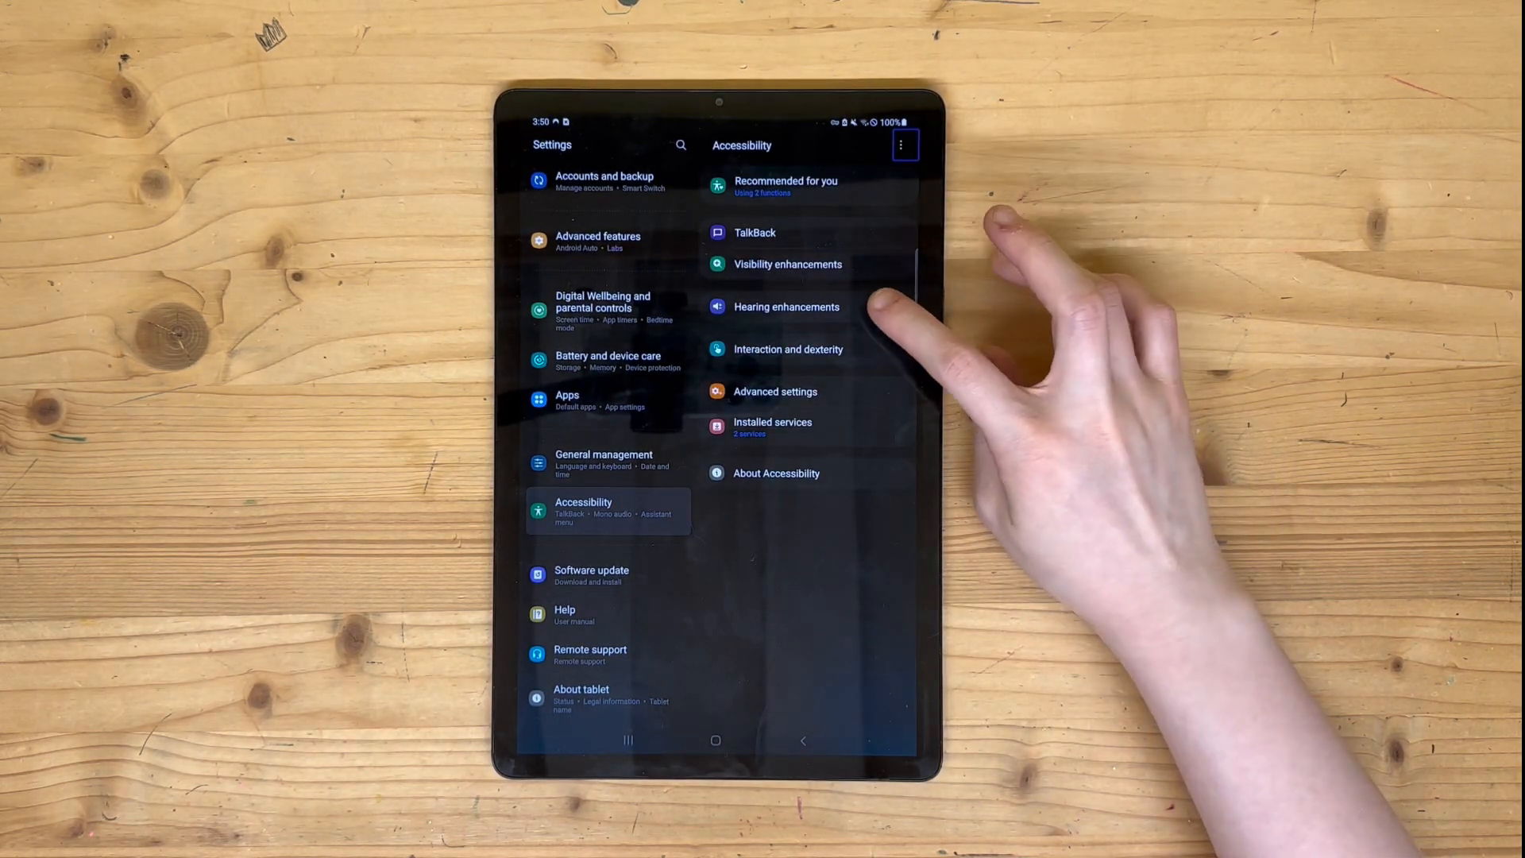
click(807, 350)
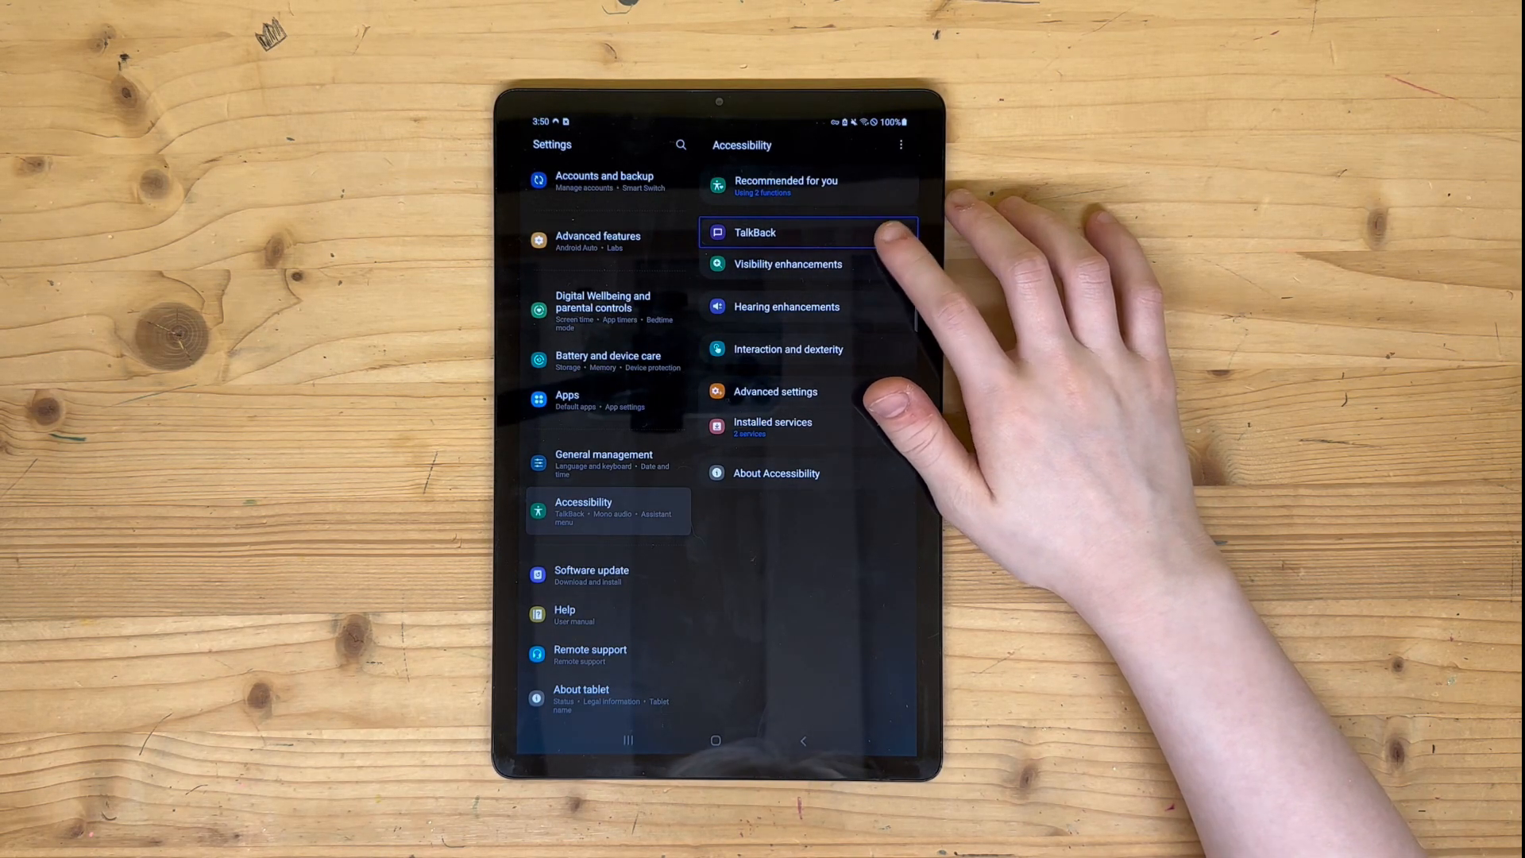
click(754, 232)
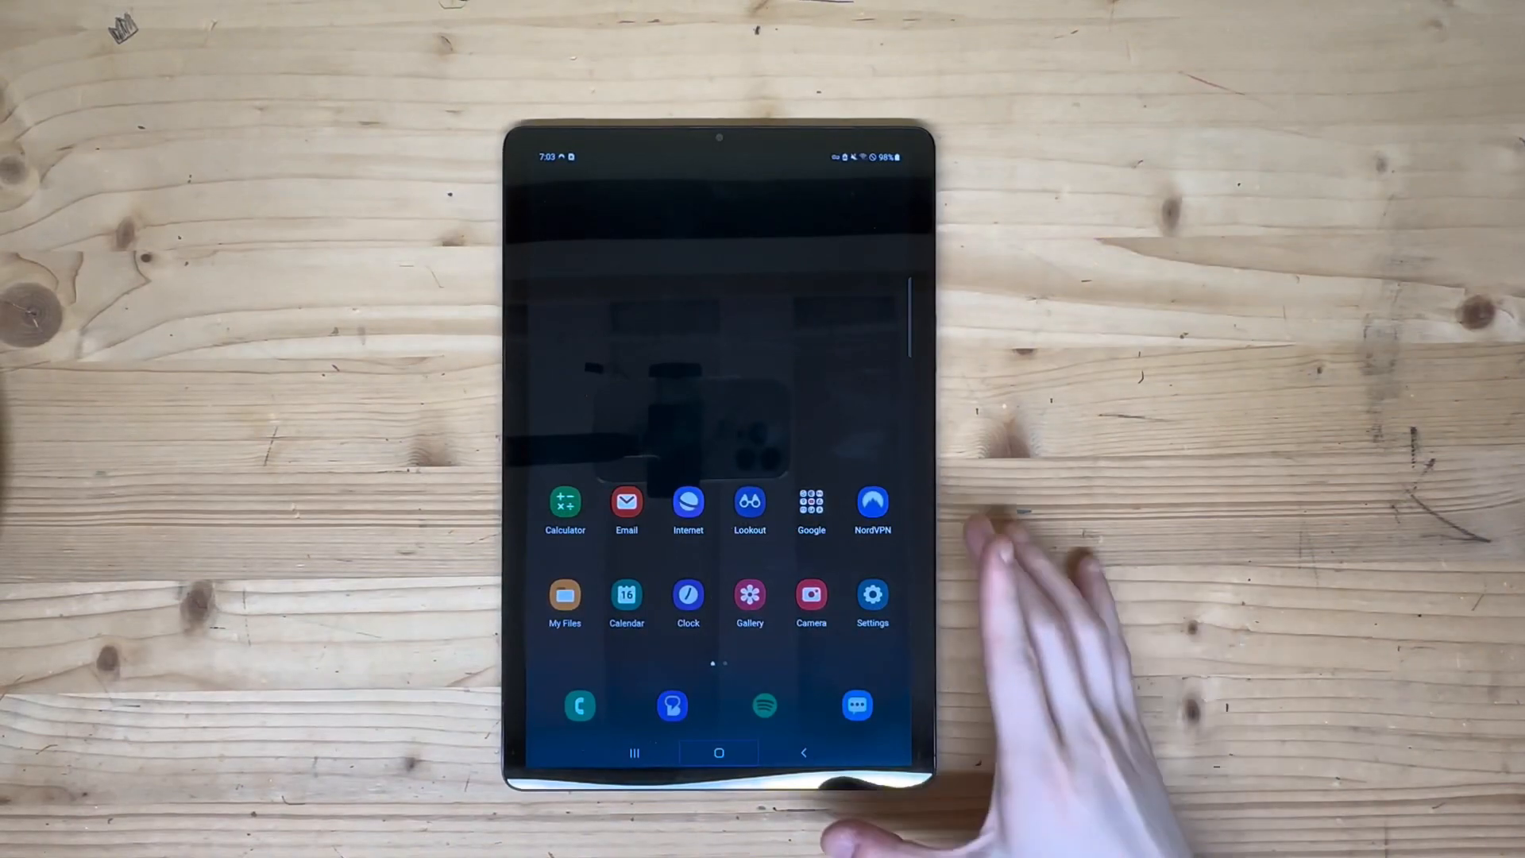
- Return to Settings and go to General management for language and keyboard options
click(872, 599)
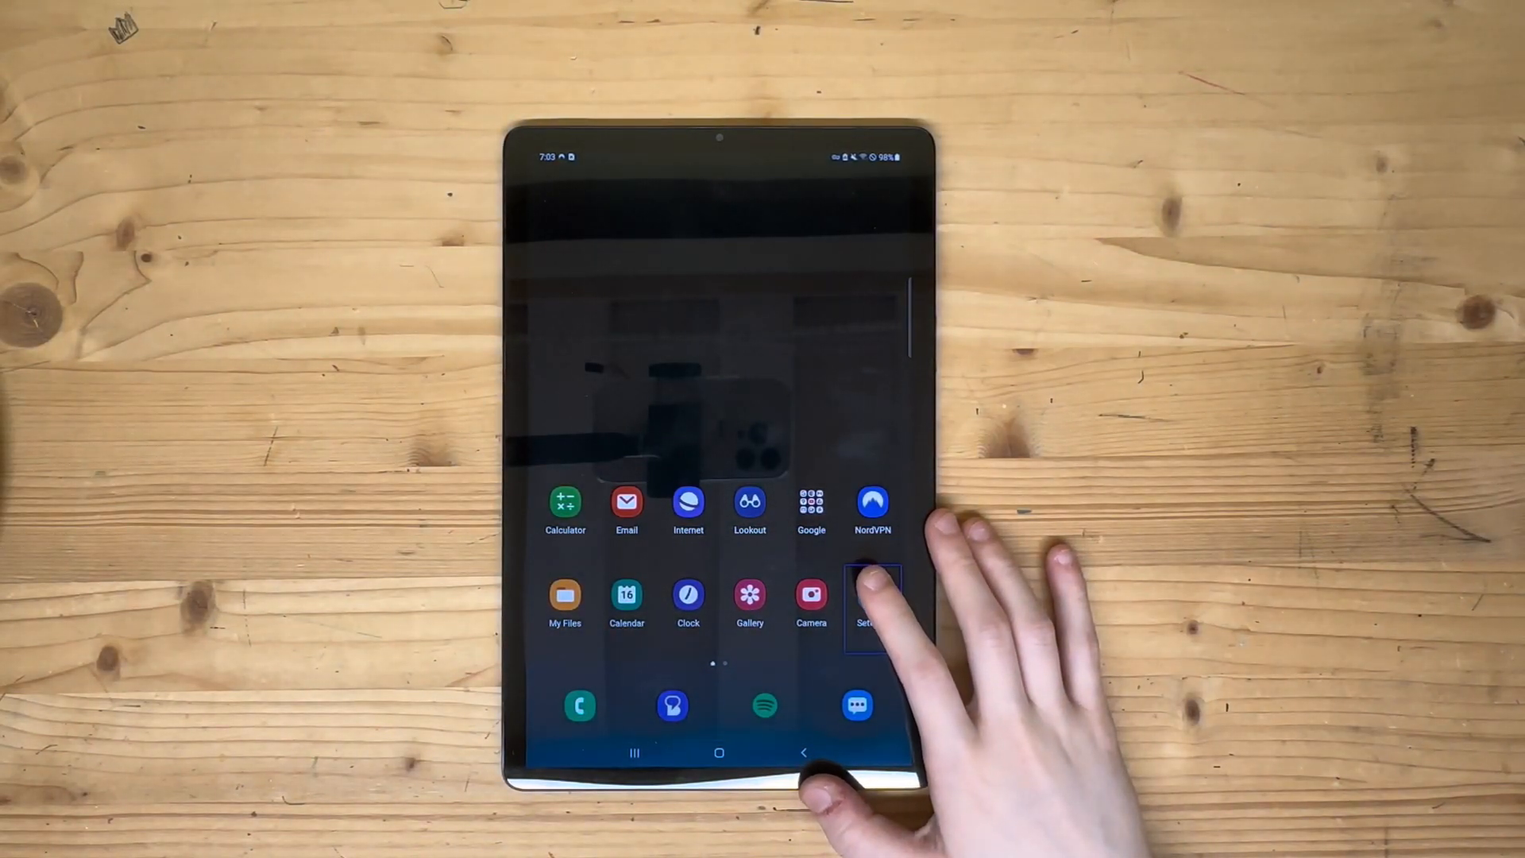
click(864, 592)
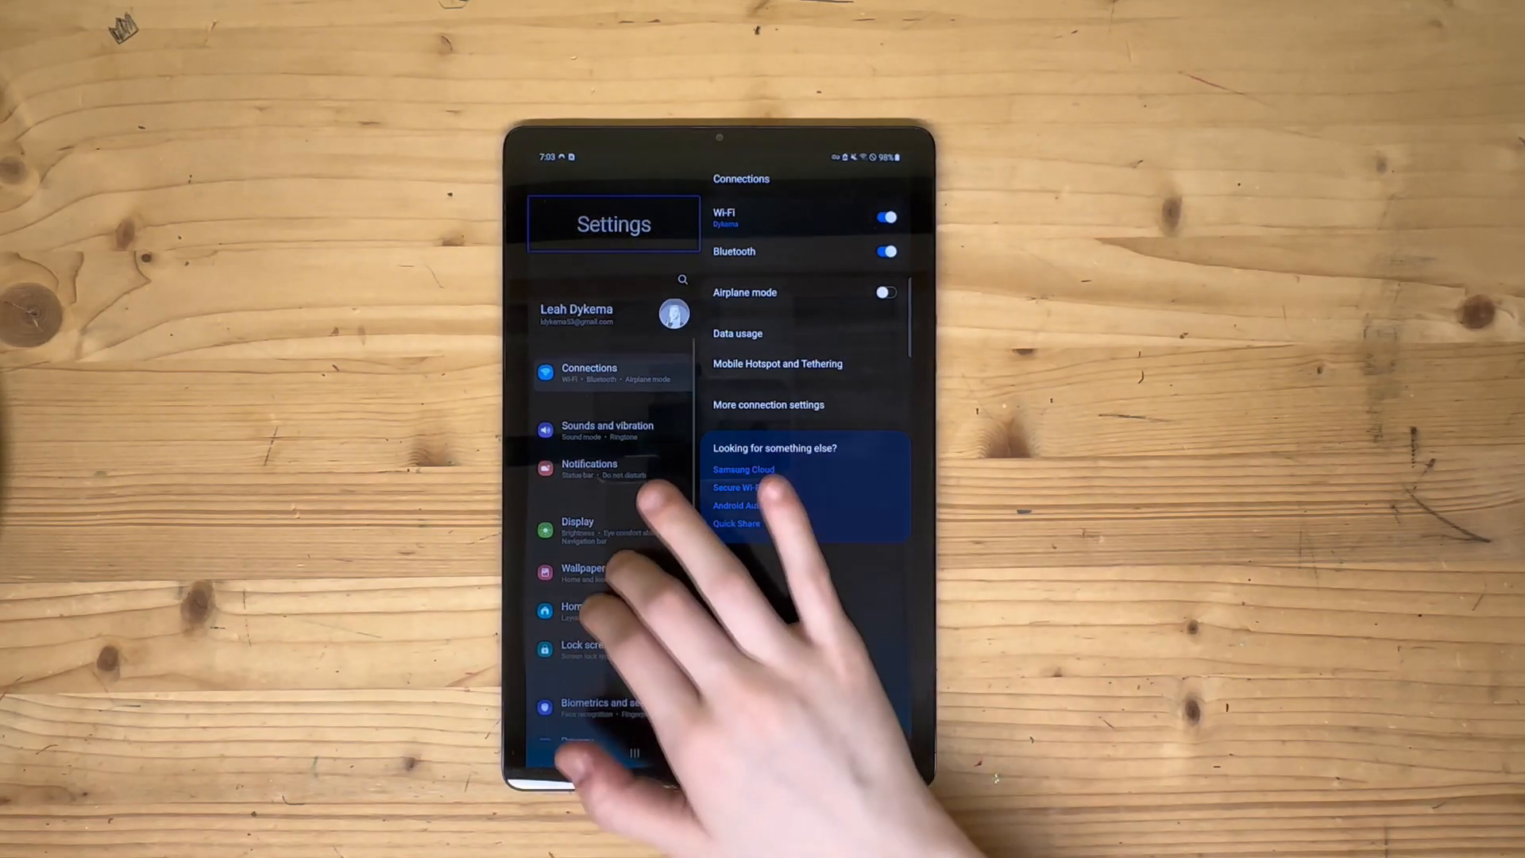
scroll(down, 3)
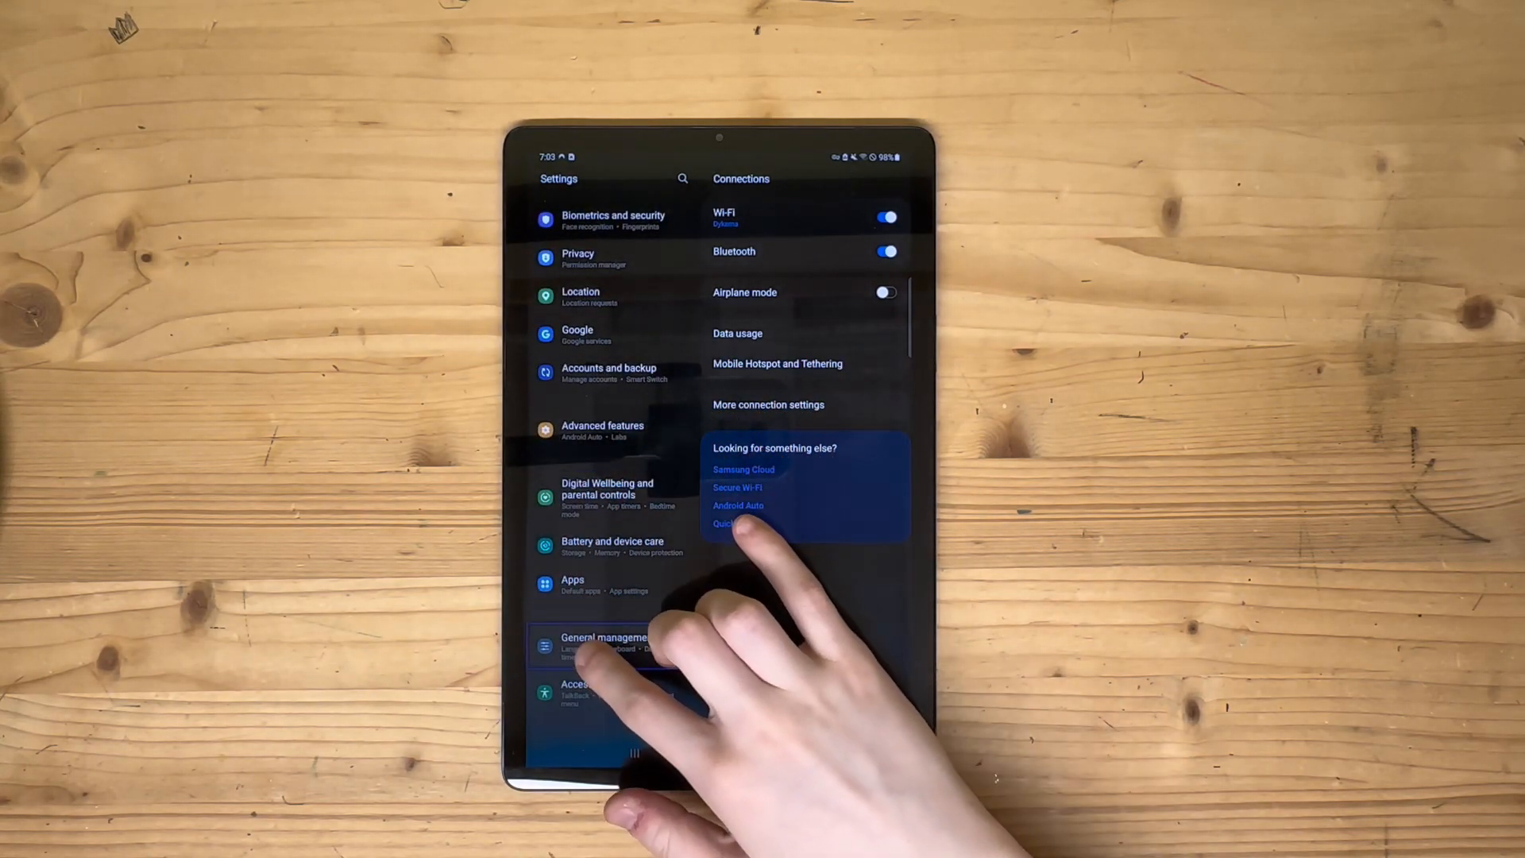
click(604, 646)
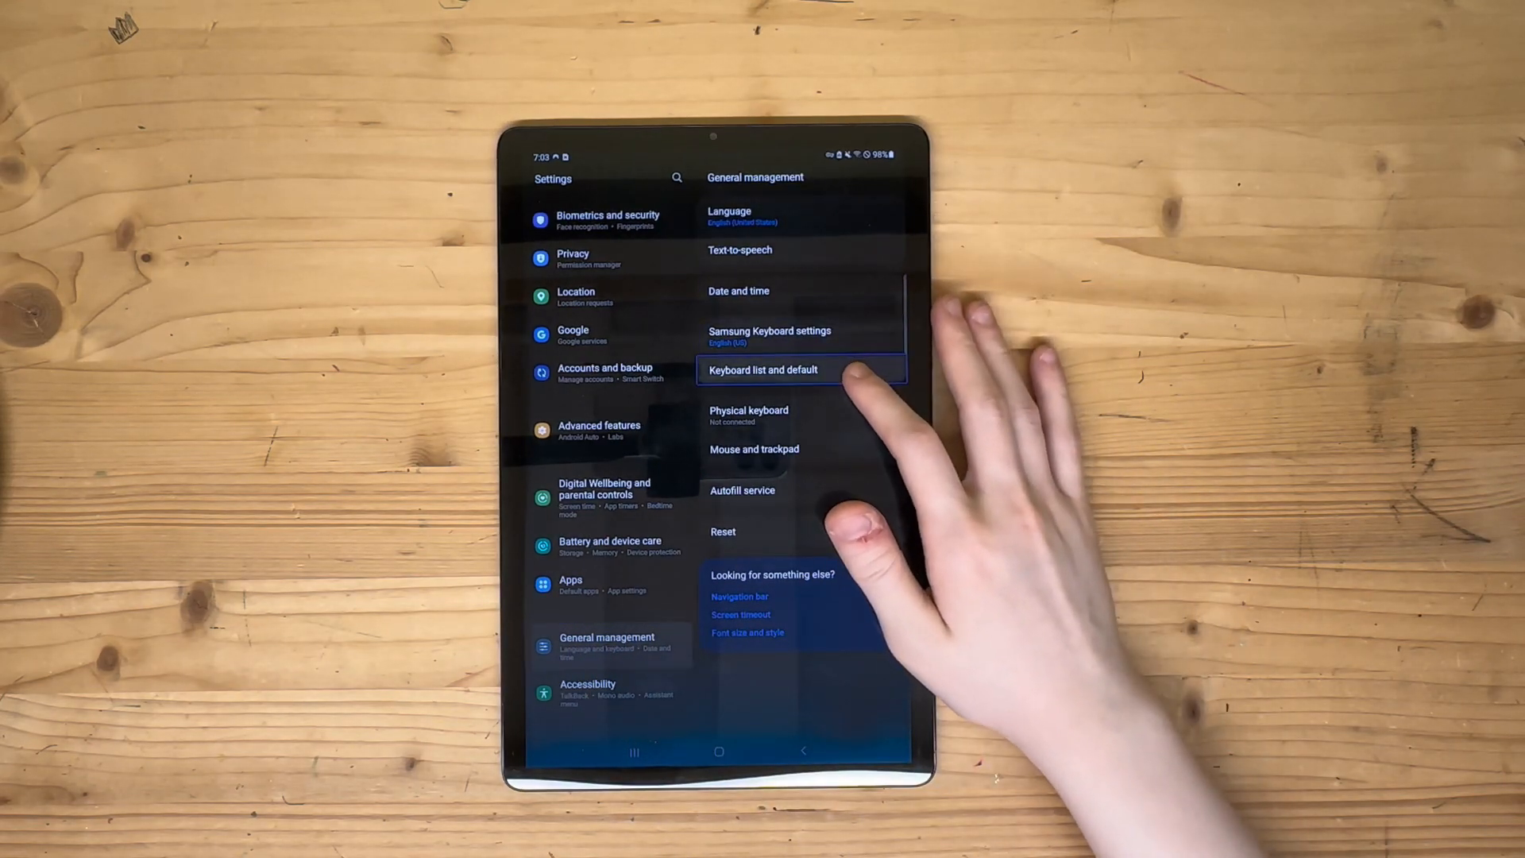
- Show the Keyboard list and default page with its keyboard toggles
click(763, 370)
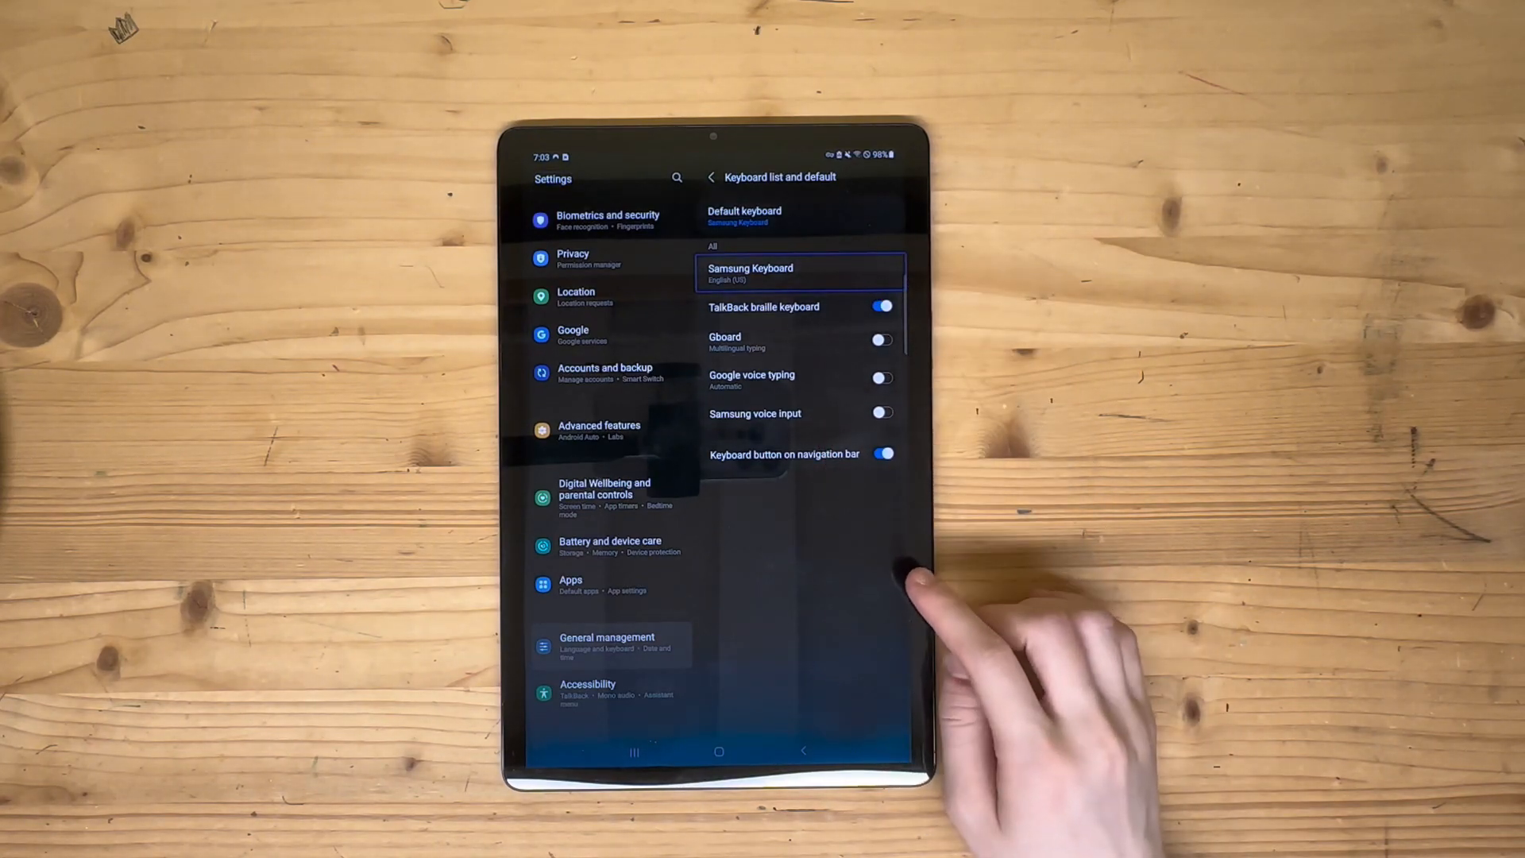
mouse_move(837, 632)
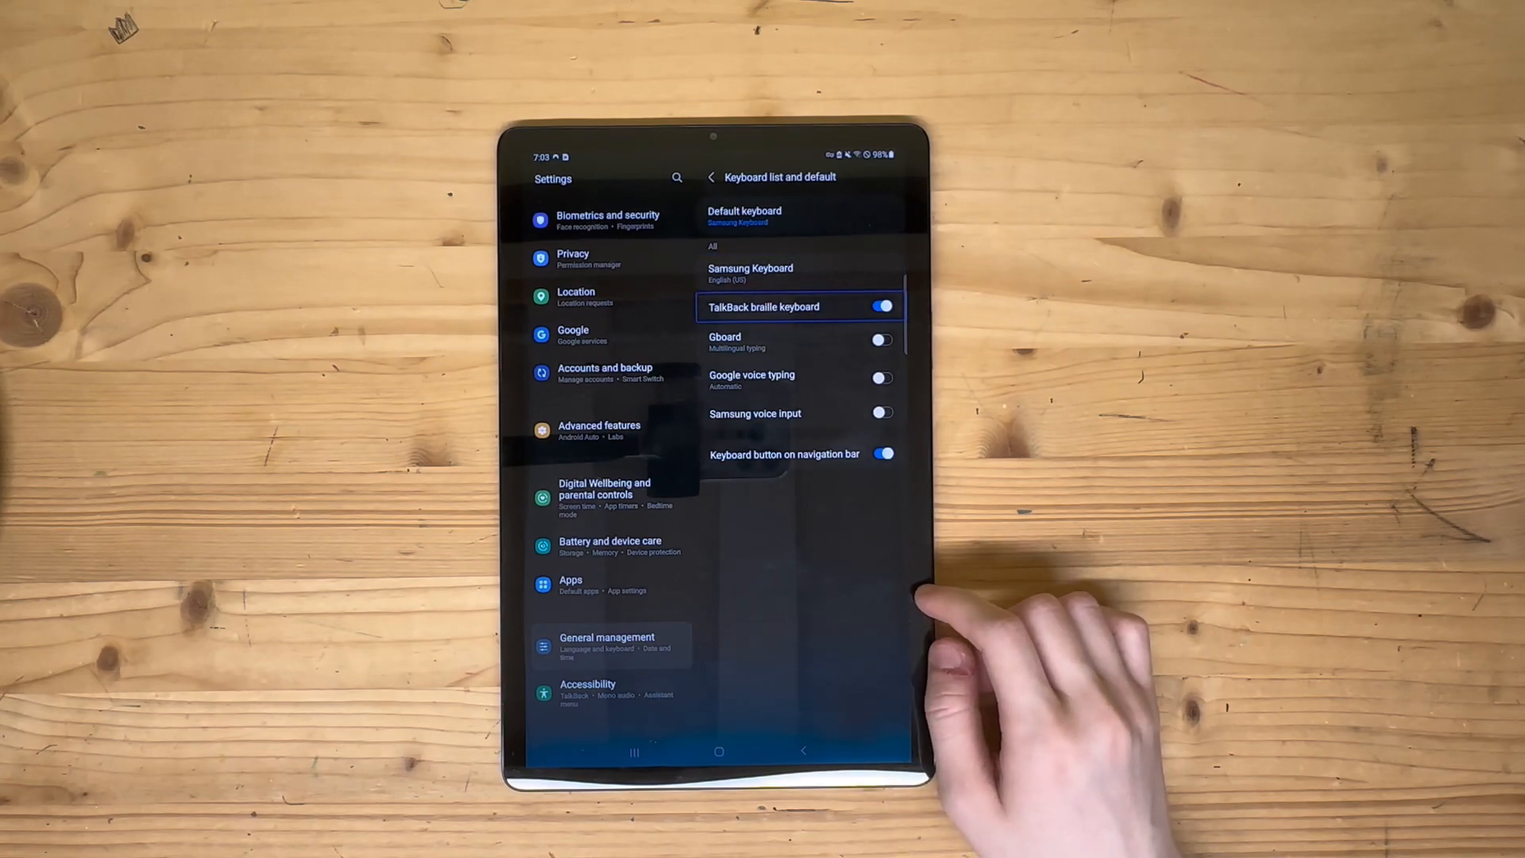
mouse_move(1022, 389)
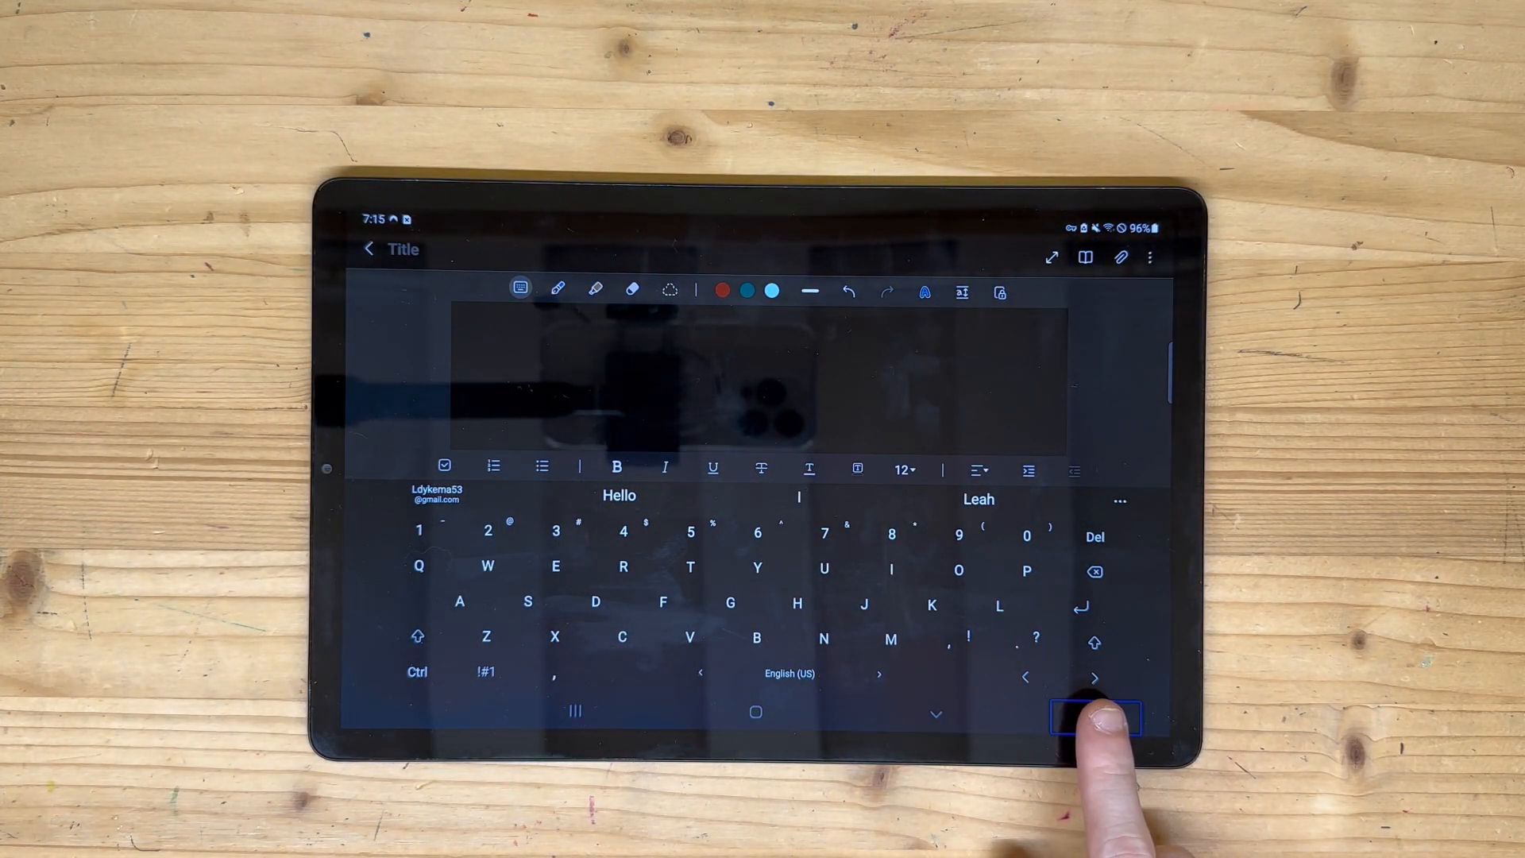
- Choose TalkBack braille keyboard as the note's input method
click(1095, 718)
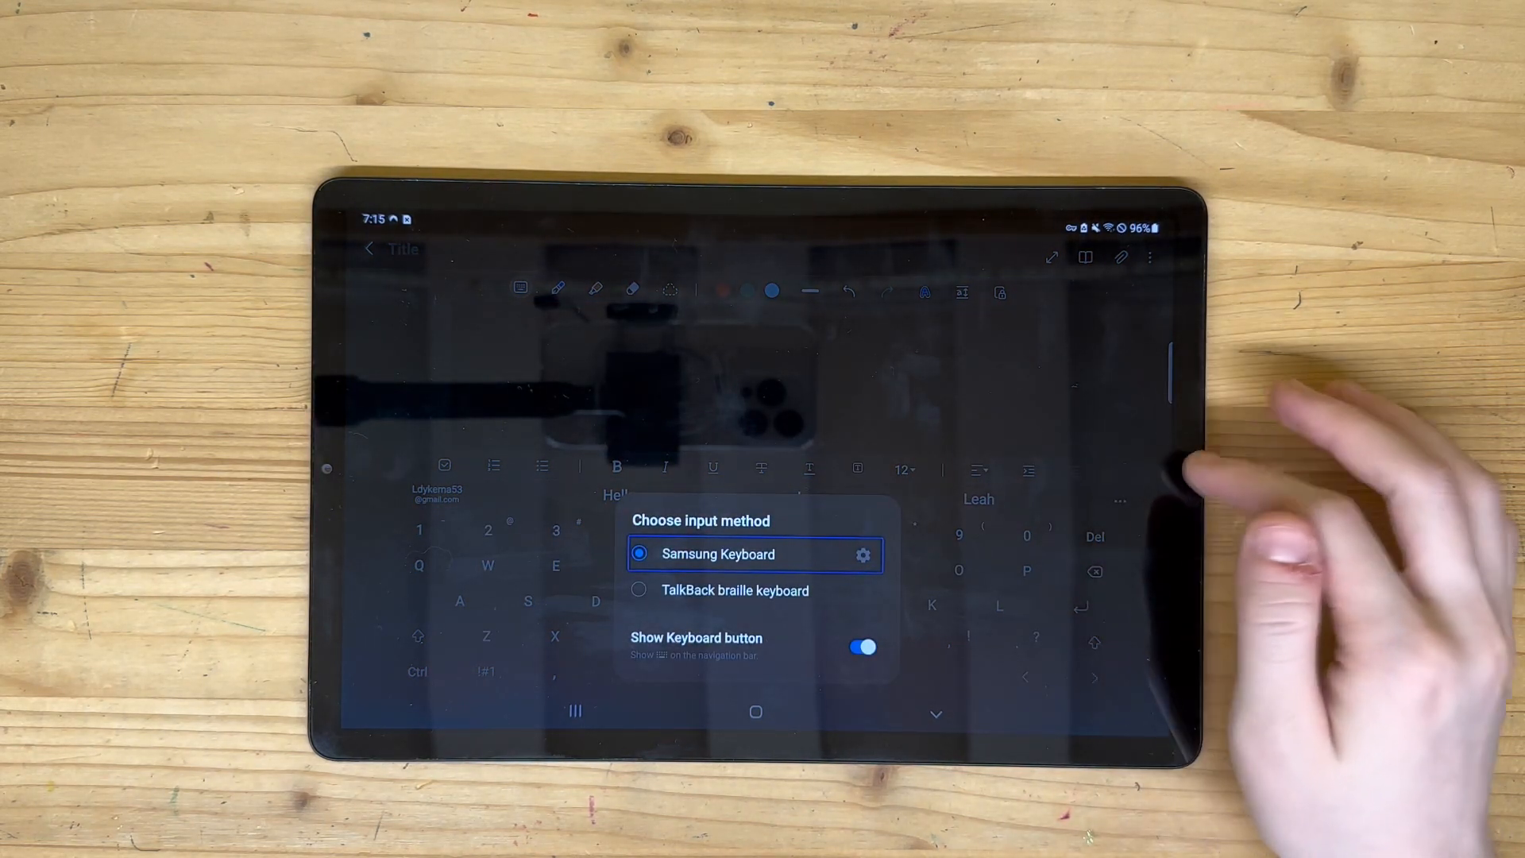
click(753, 591)
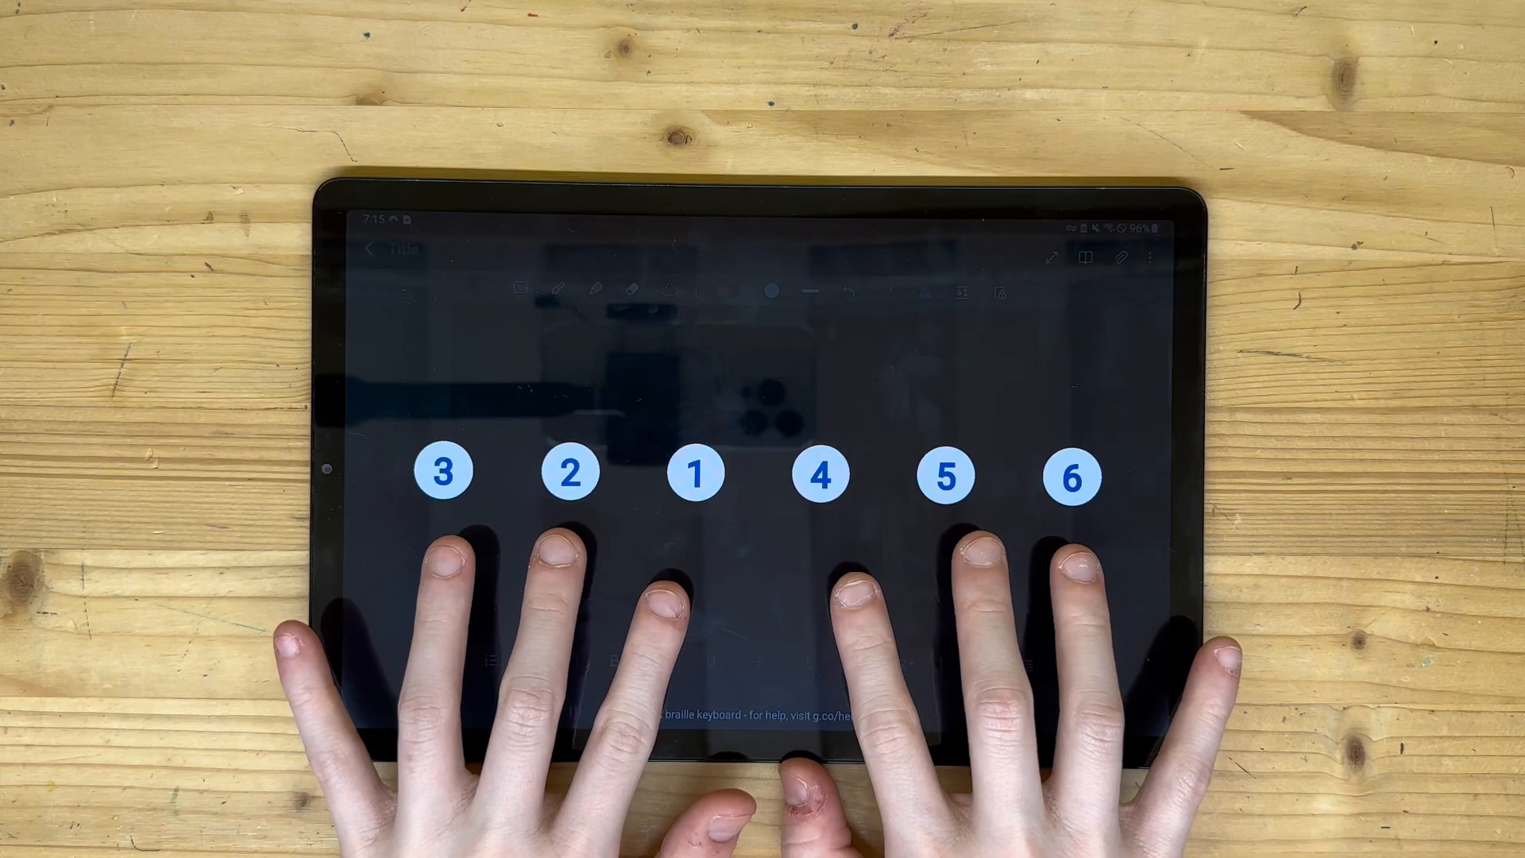
- Enter "Hello, this is a demo of the TalkBack Braille Keyboard on my Samsung Tab S5e." in braille
text(Hello, this is a demo of the TalkBack Braille Keyboard on my Samsung Tab S5e.)
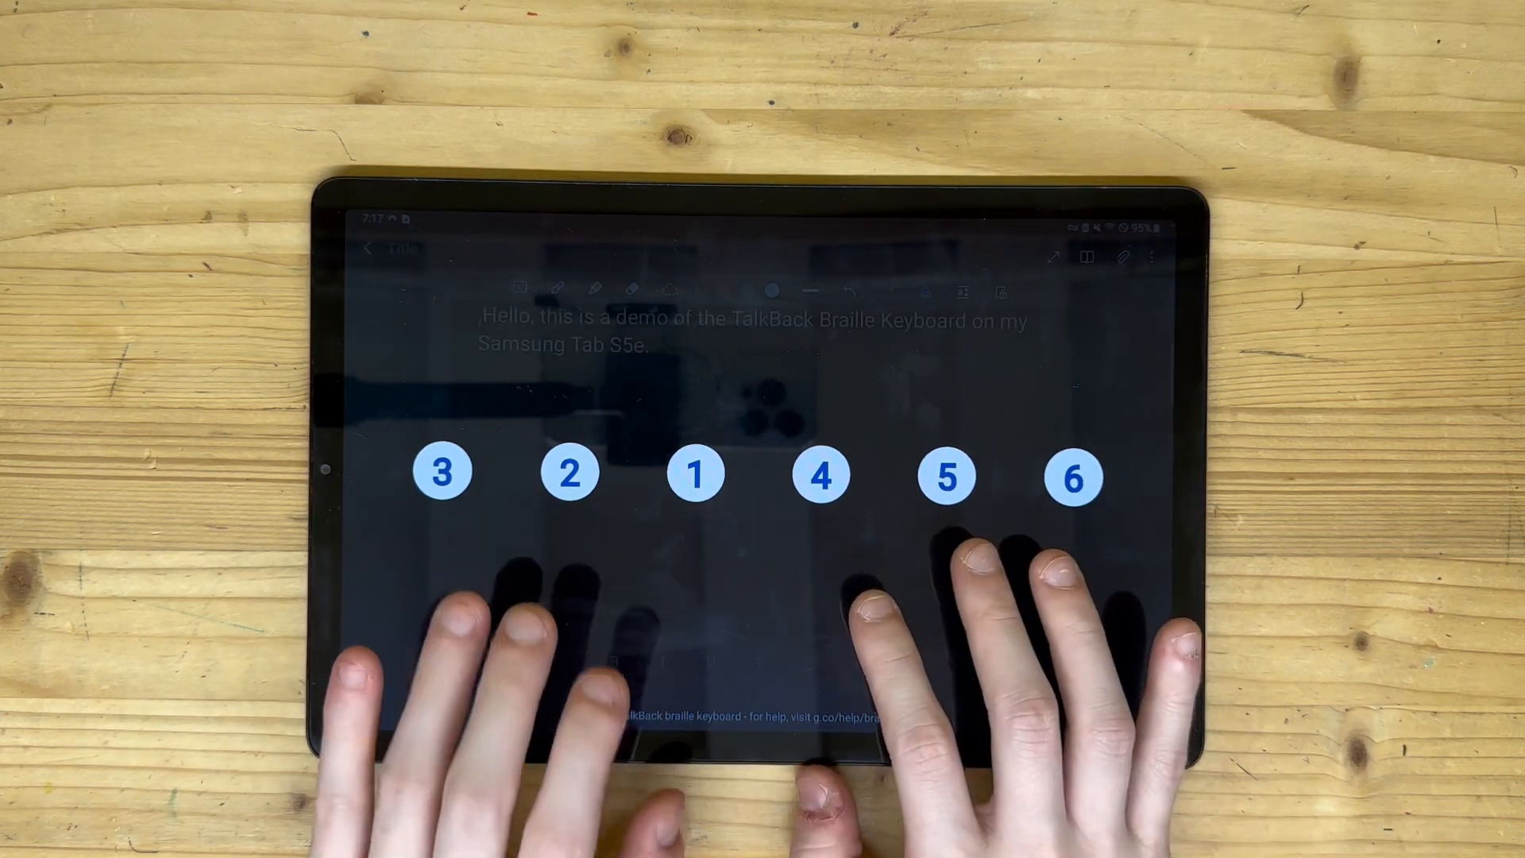
click(945, 475)
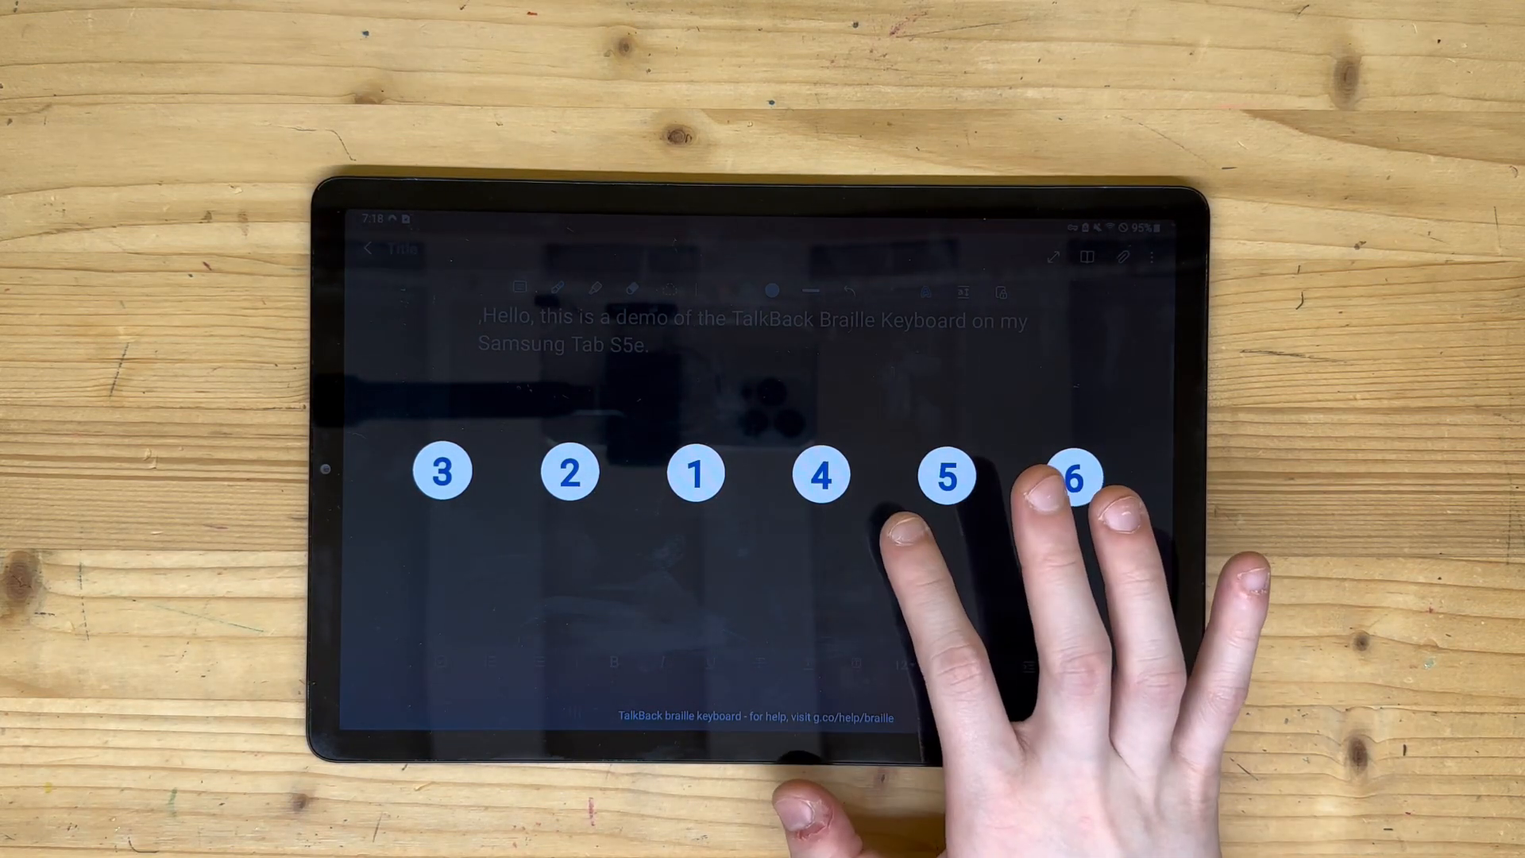
click(945, 473)
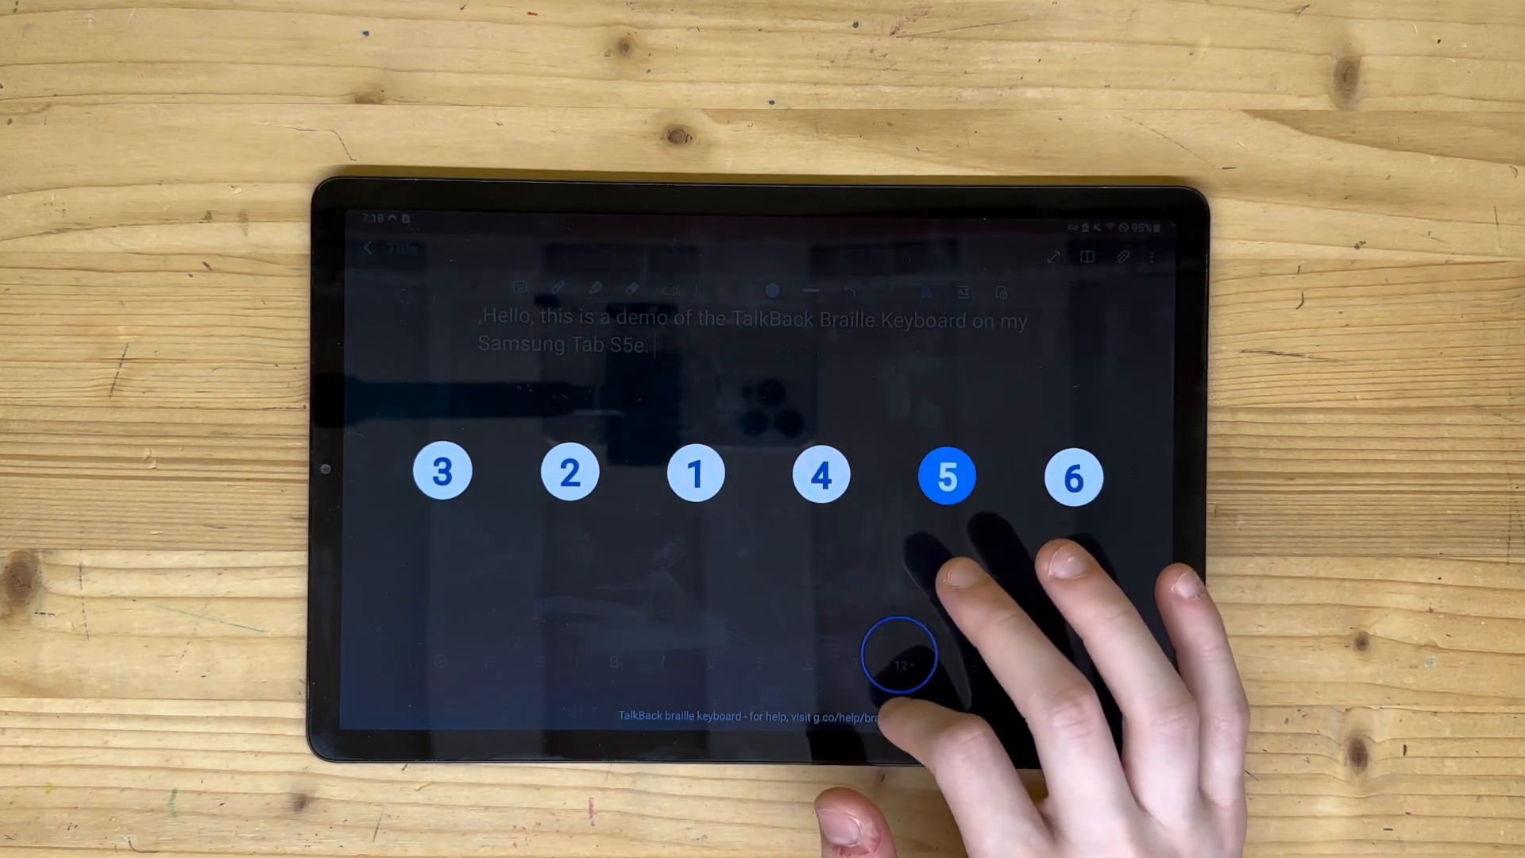